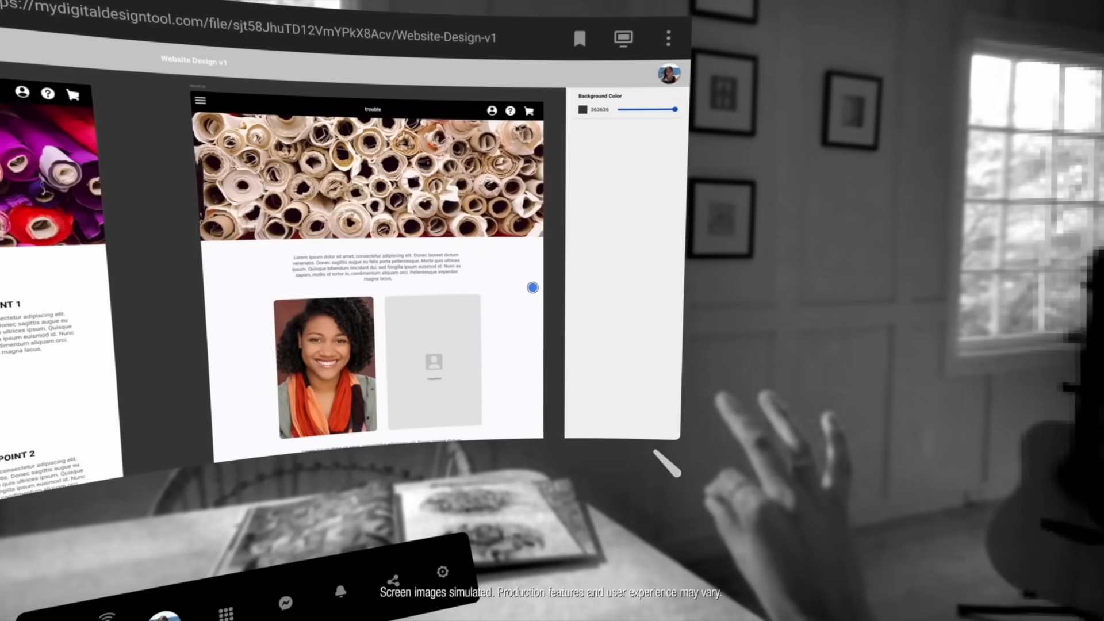
{"action": "scroll", "scroll_direction": "down", "scroll_amount": 3}
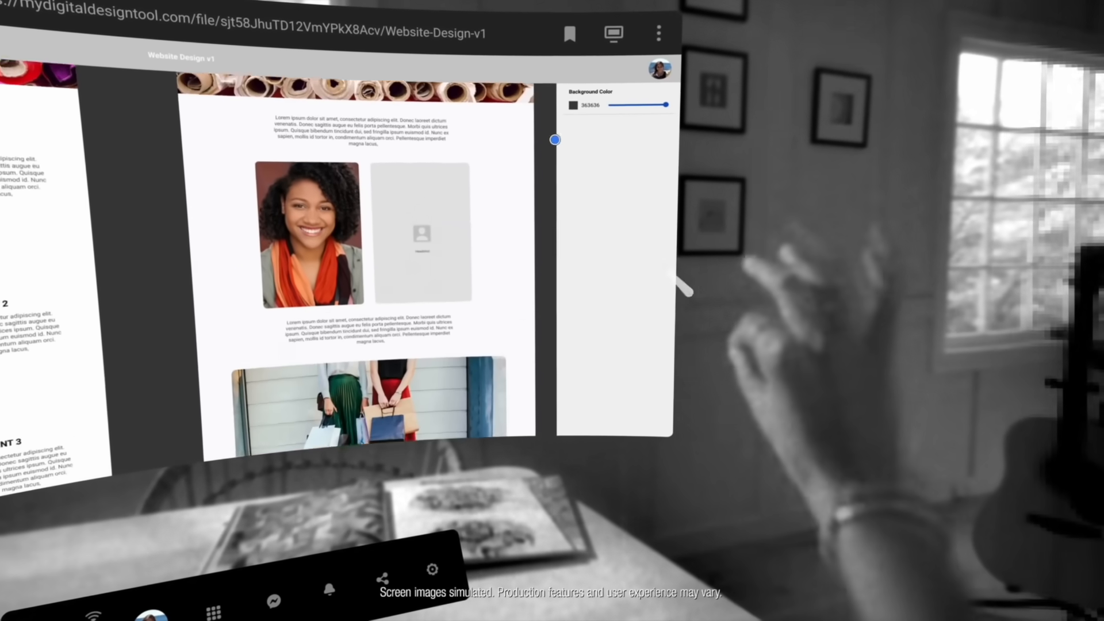
{"action": "scroll", "scroll_direction": "down", "scroll_amount": 3}
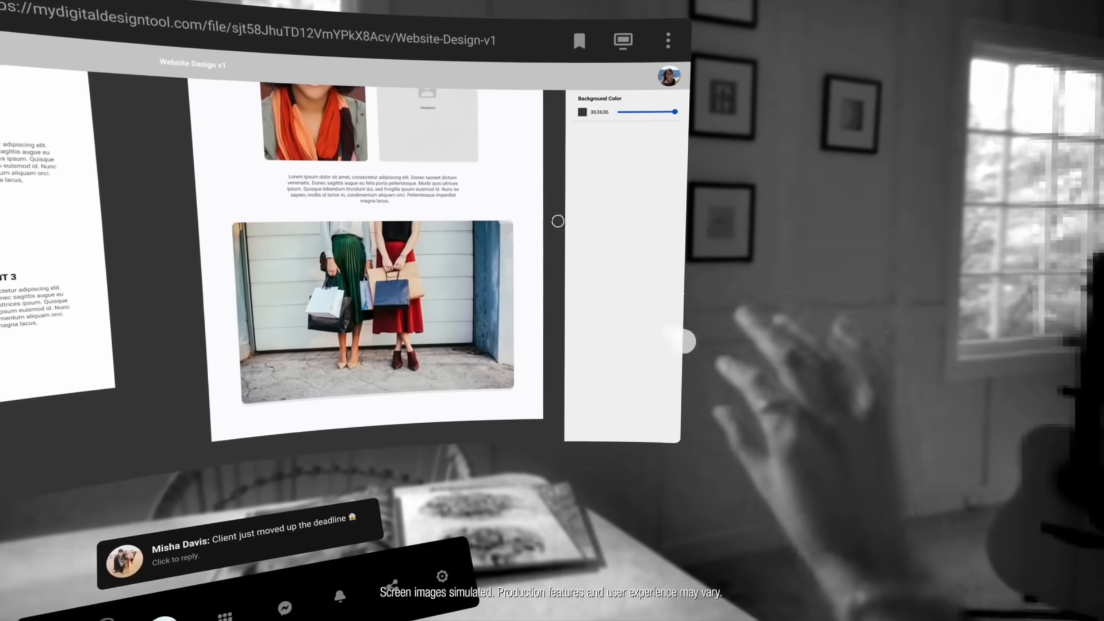